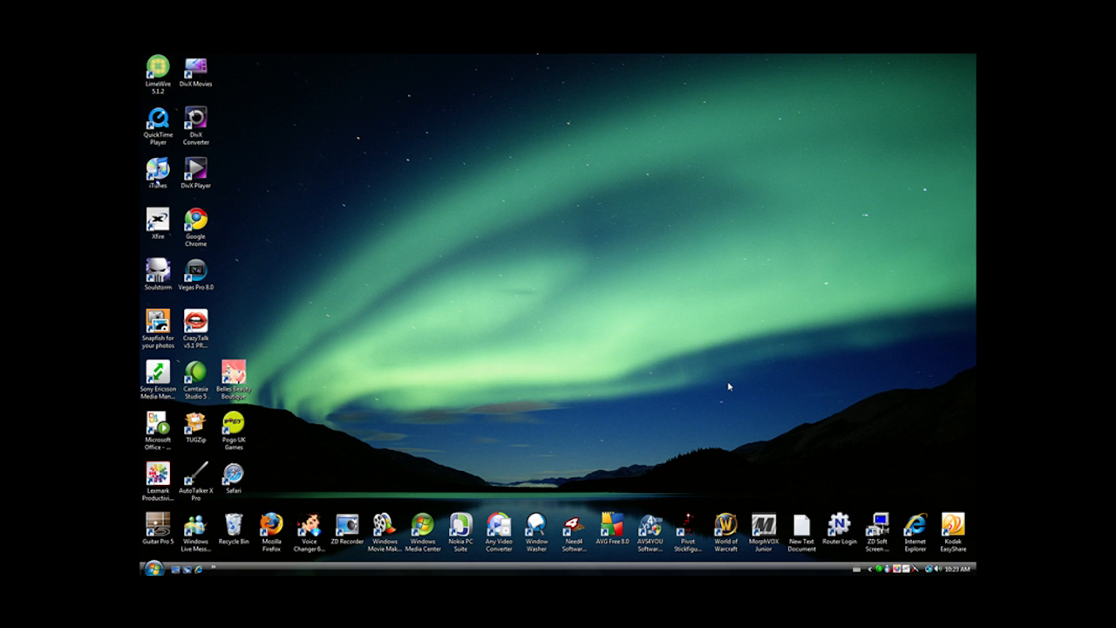
{"action": "mouse_move", "coordinate": [314, 467]}
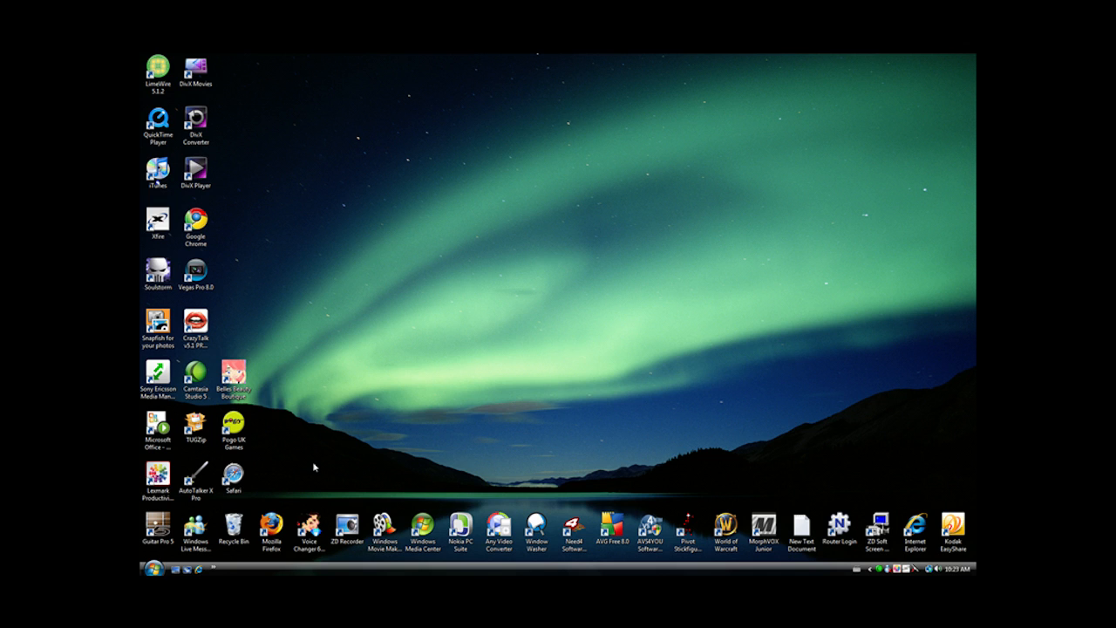
{"action": "mouse_move", "coordinate": [461, 312]}
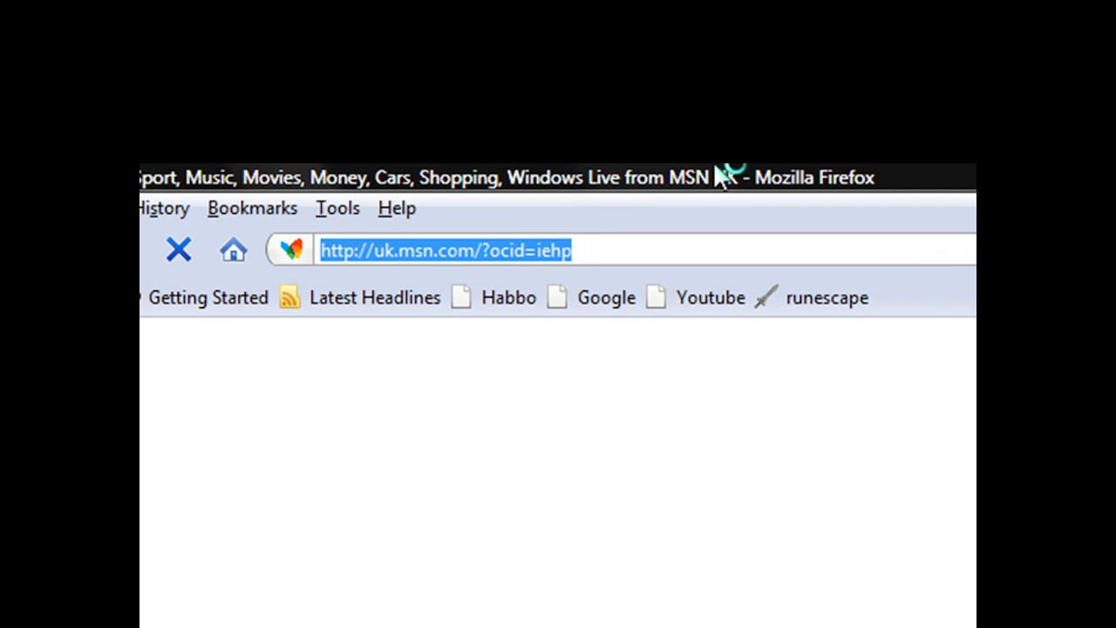
{"action": "type", "text": "www."}
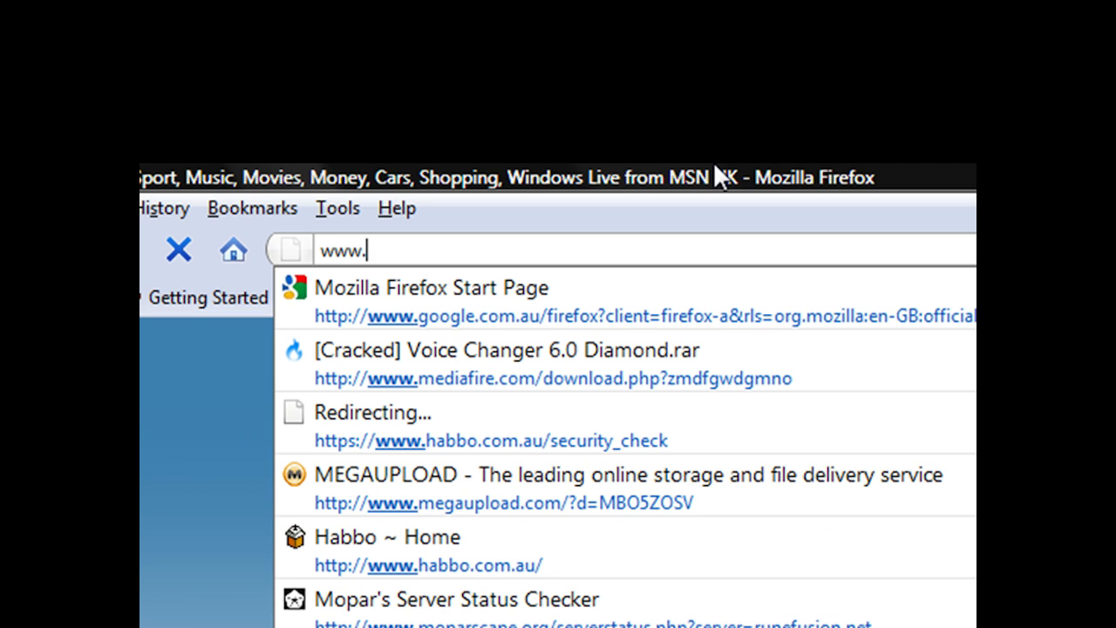
{"action": "type", "text": "cam"}
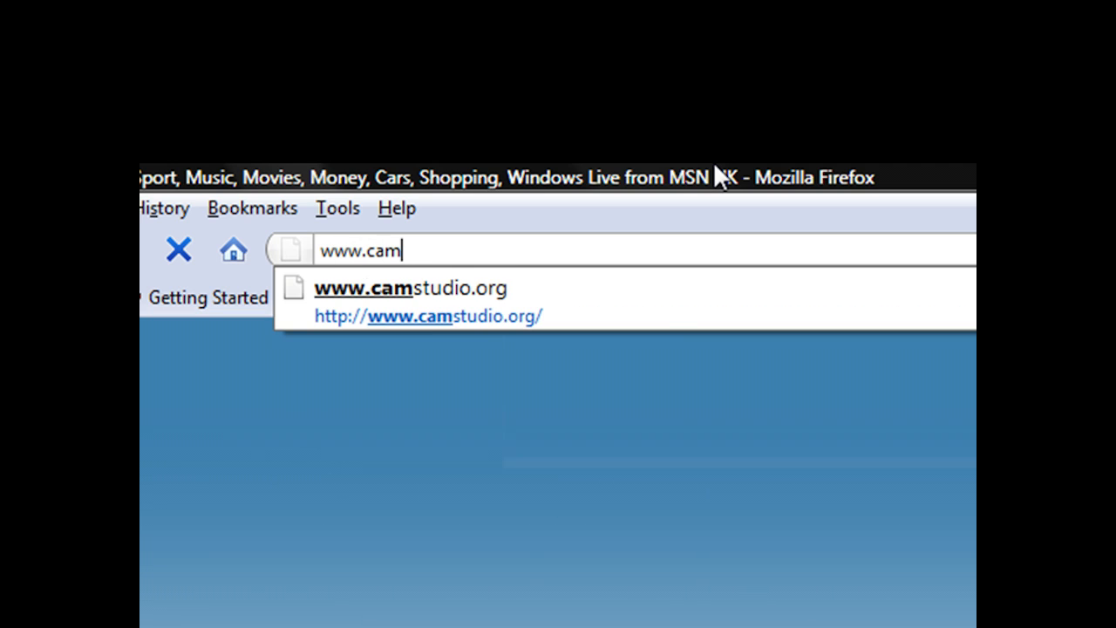
{"action": "type", "text": "studio"}
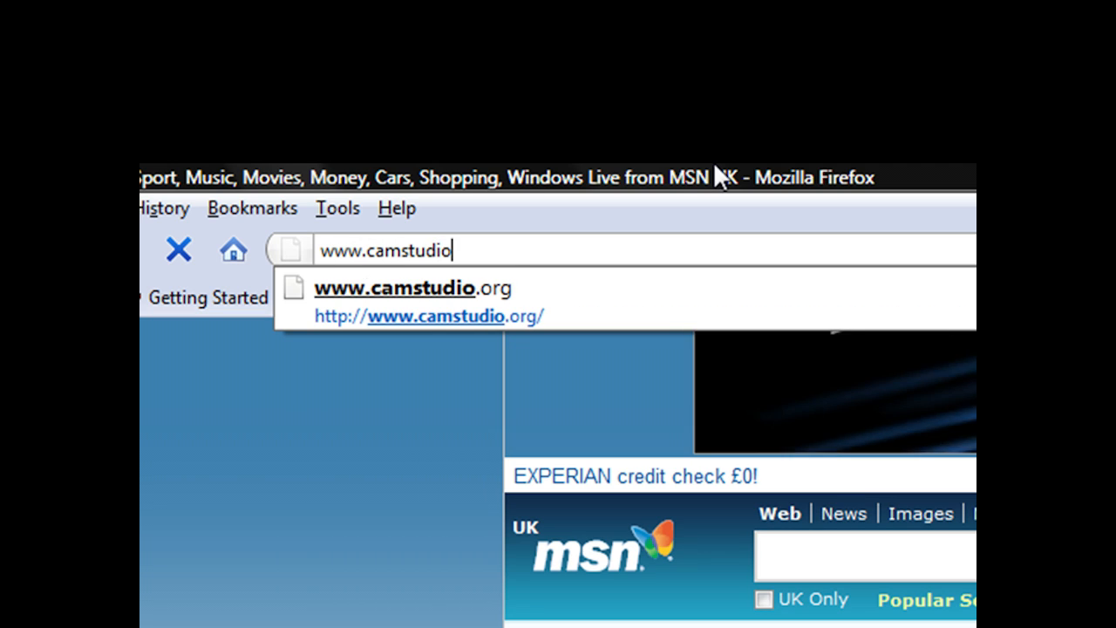
{"action": "type", "text": ".or"}
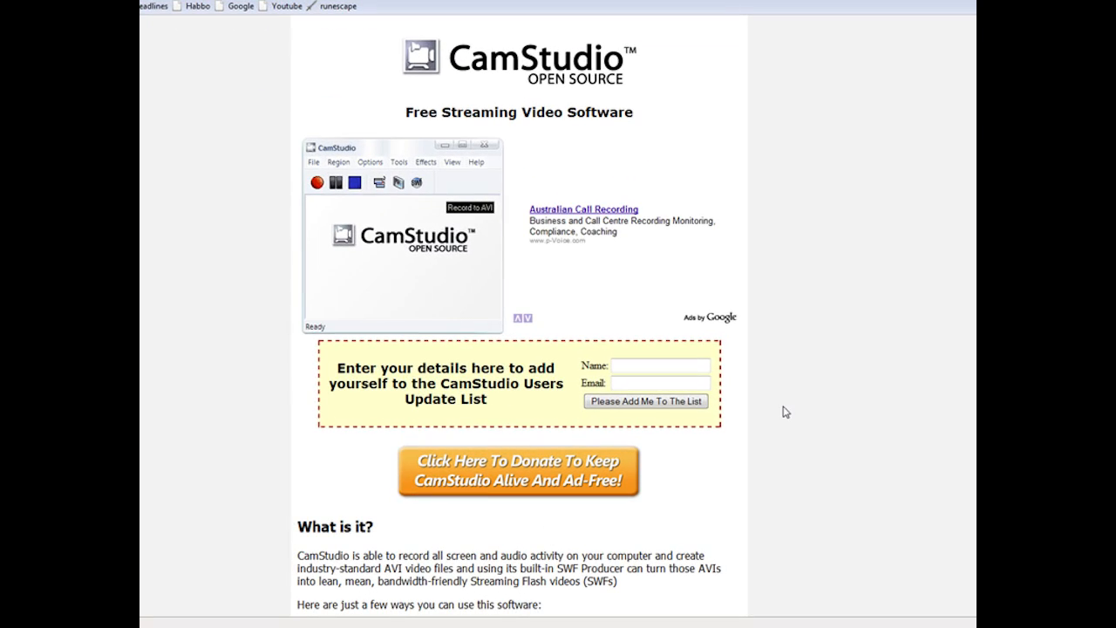
- Scroll down to the 'So where can I get it' section with the CamStudio20.exe and codec links
{"action": "scroll", "scroll_direction": "down", "scroll_amount": 3}
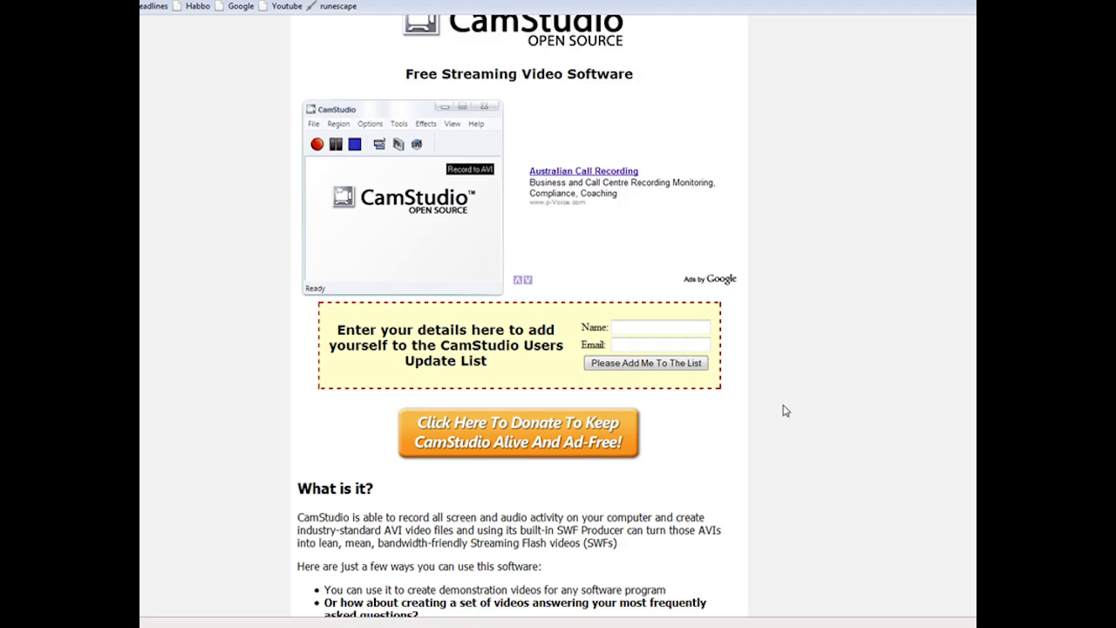
{"action": "scroll", "scroll_direction": "down", "scroll_amount": 3}
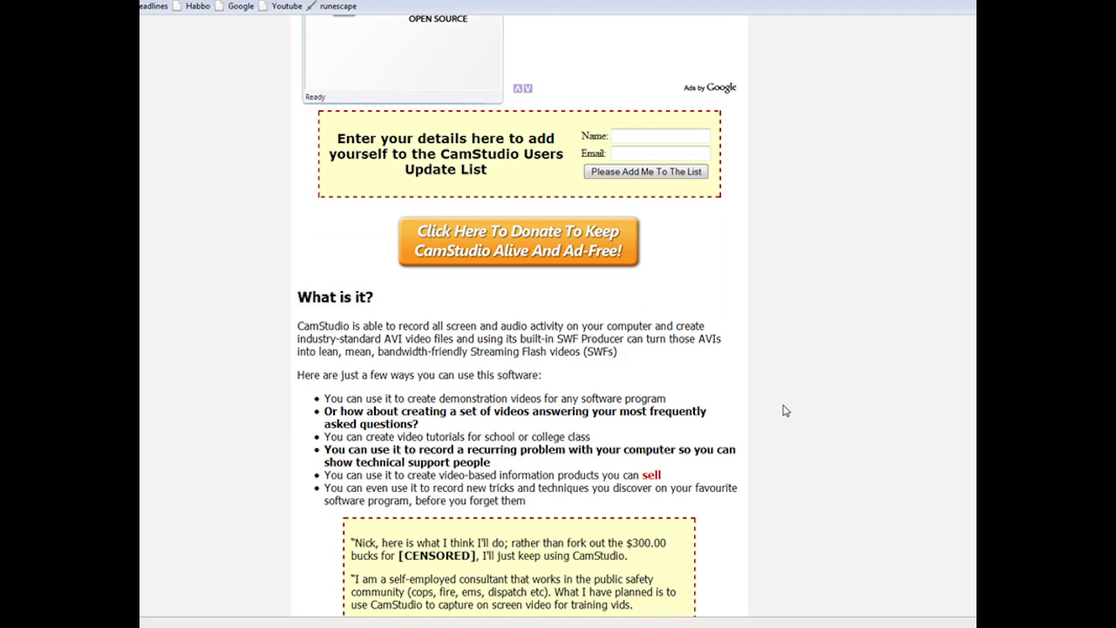
{"action": "scroll", "scroll_direction": "down", "scroll_amount": 3}
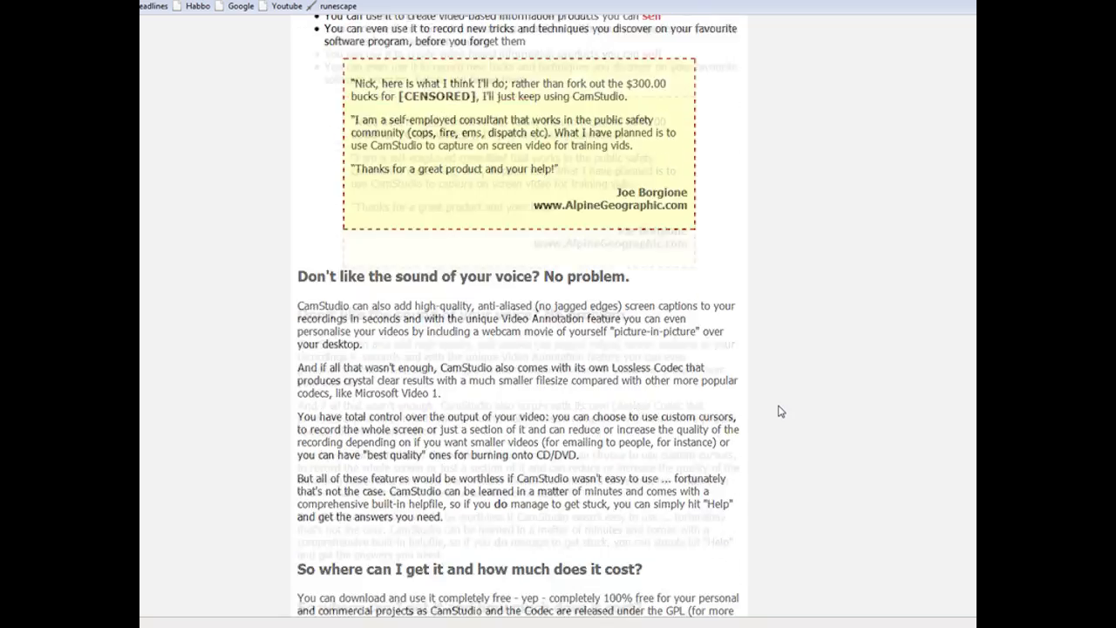
{"action": "scroll", "scroll_direction": "down", "scroll_amount": 3}
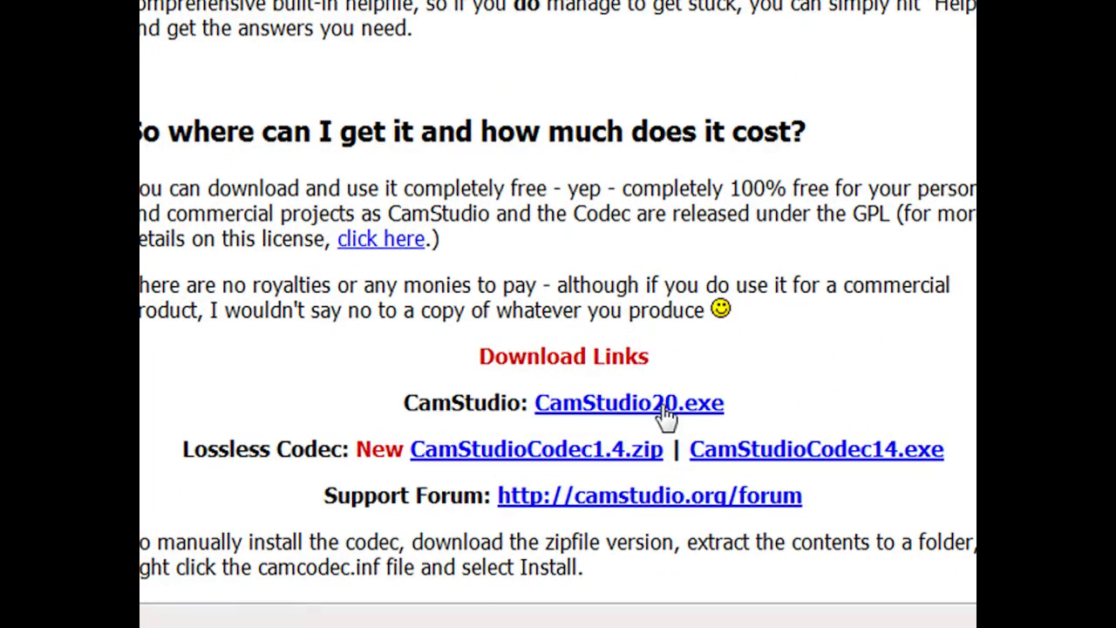
{"action": "mouse_move", "coordinate": [736, 425]}
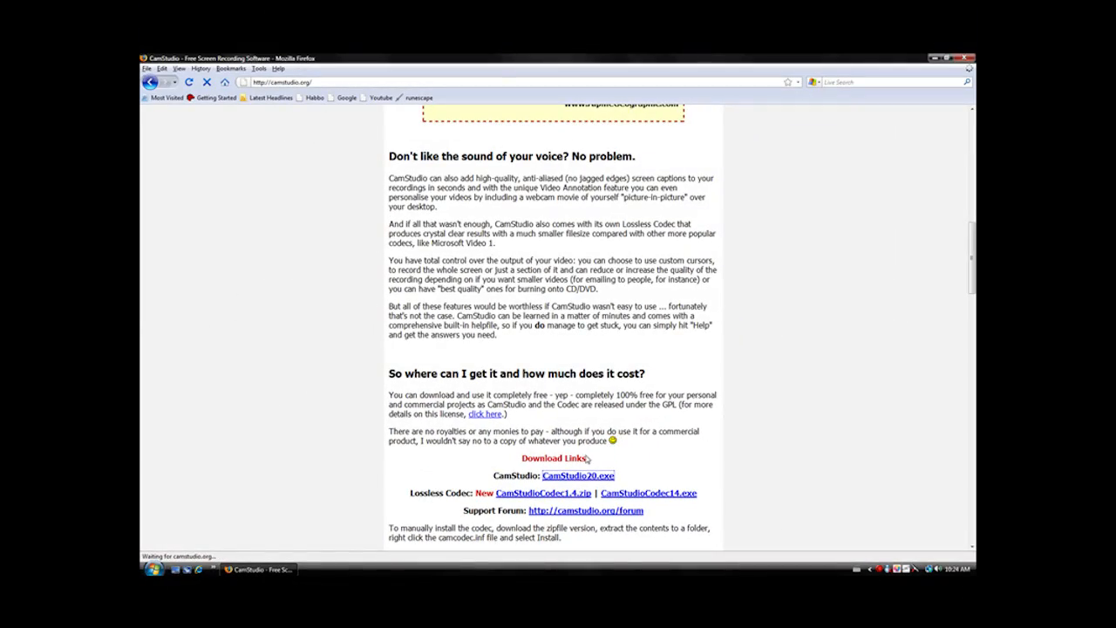
- Download CamStudio20.exe from the download links and save it to the computer
{"action": "left_click", "coordinate": [579, 474]}
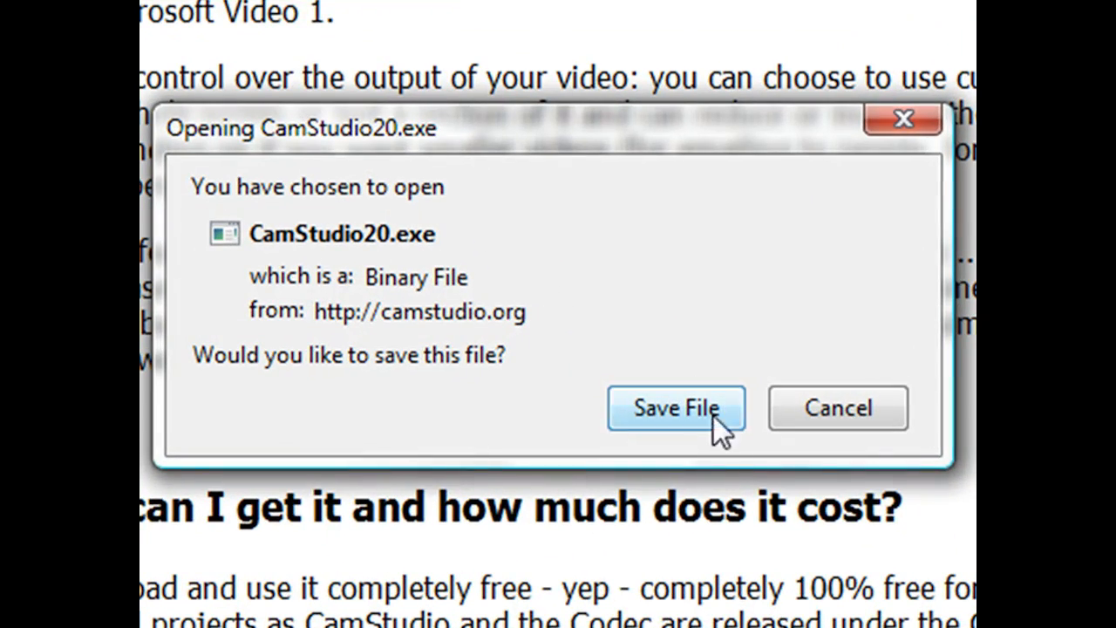
{"action": "mouse_move", "coordinate": [520, 190]}
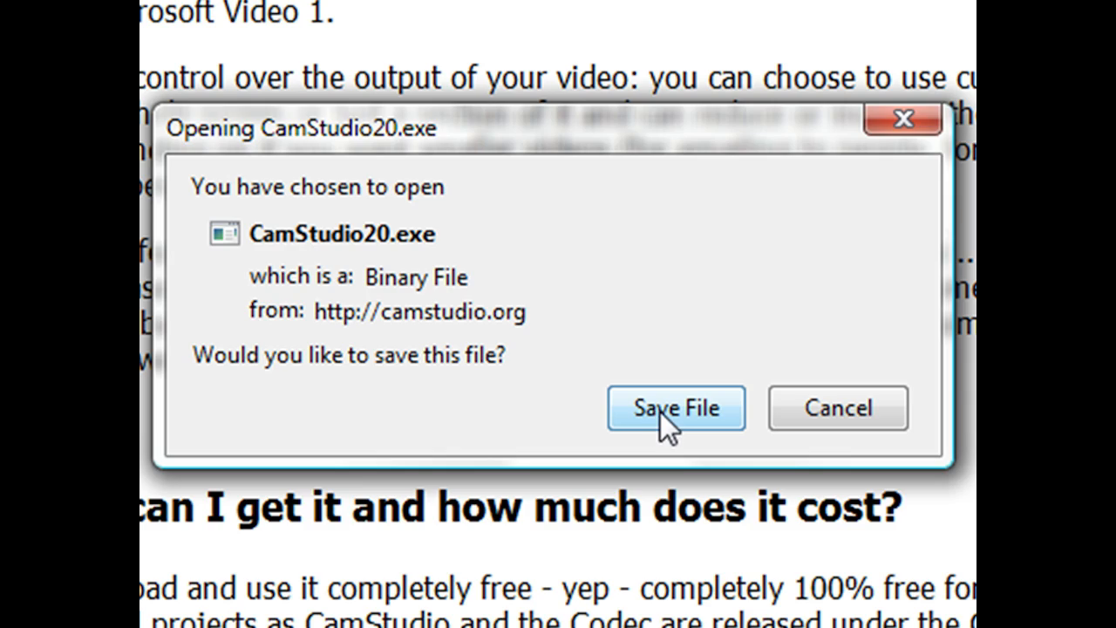
{"action": "left_click", "coordinate": [677, 408]}
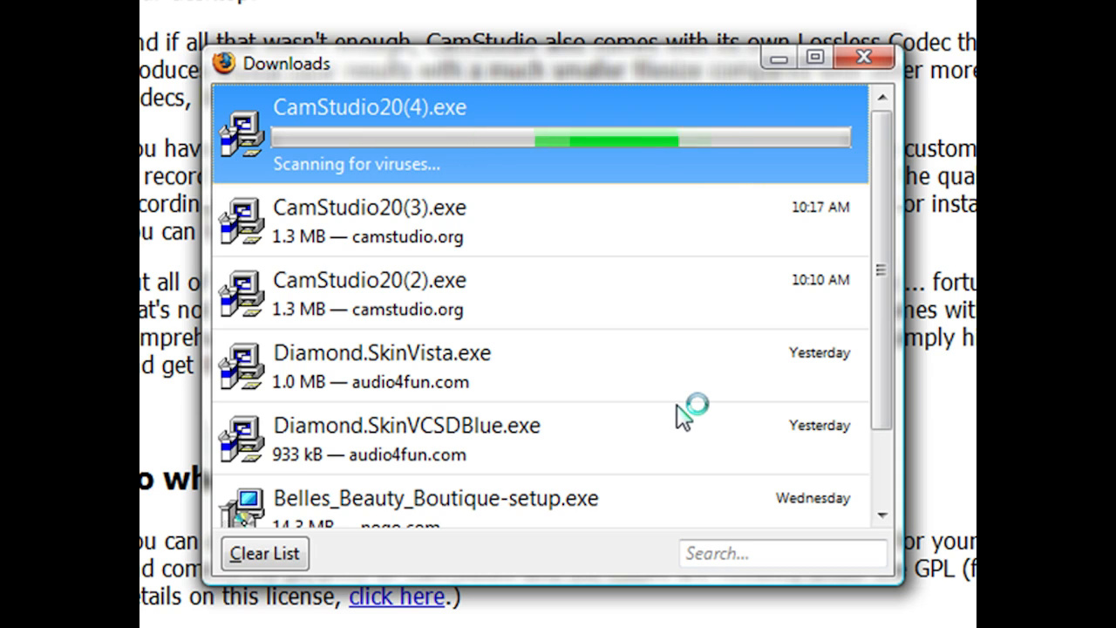
{"action": "mouse_move", "coordinate": [384, 153]}
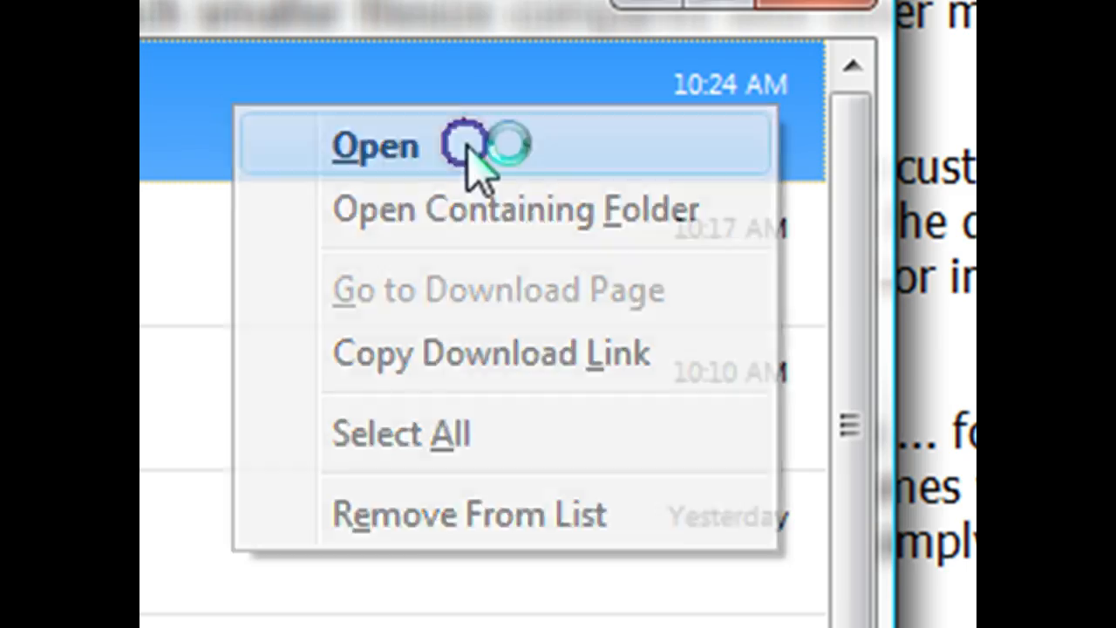
- Run the newly downloaded CamStudio20.exe from the Downloads window
{"action": "left_click", "coordinate": [375, 143]}
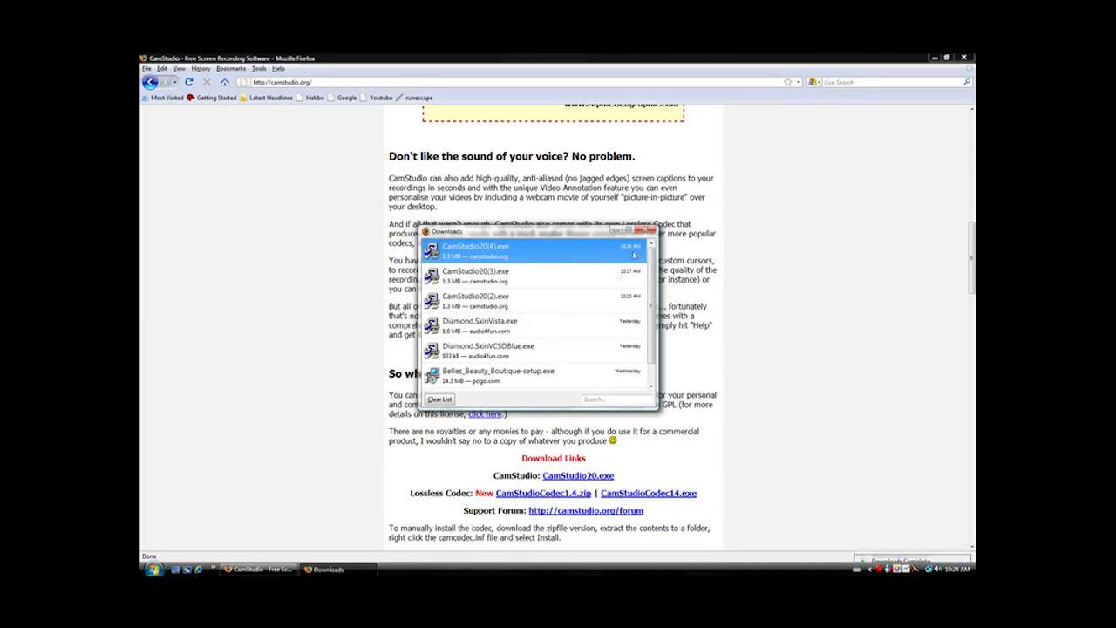
{"action": "double_click", "coordinate": [475, 251]}
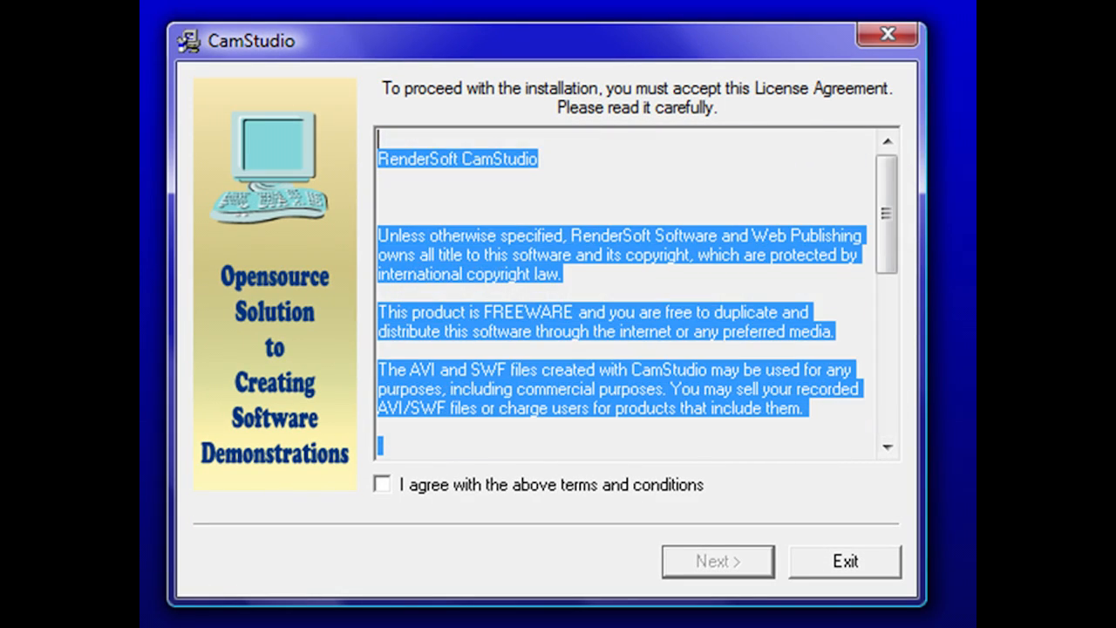
- Agree to the license, install to C:\Program Files\CamStudio and confirm the completion messages
{"action": "left_click", "coordinate": [384, 485]}
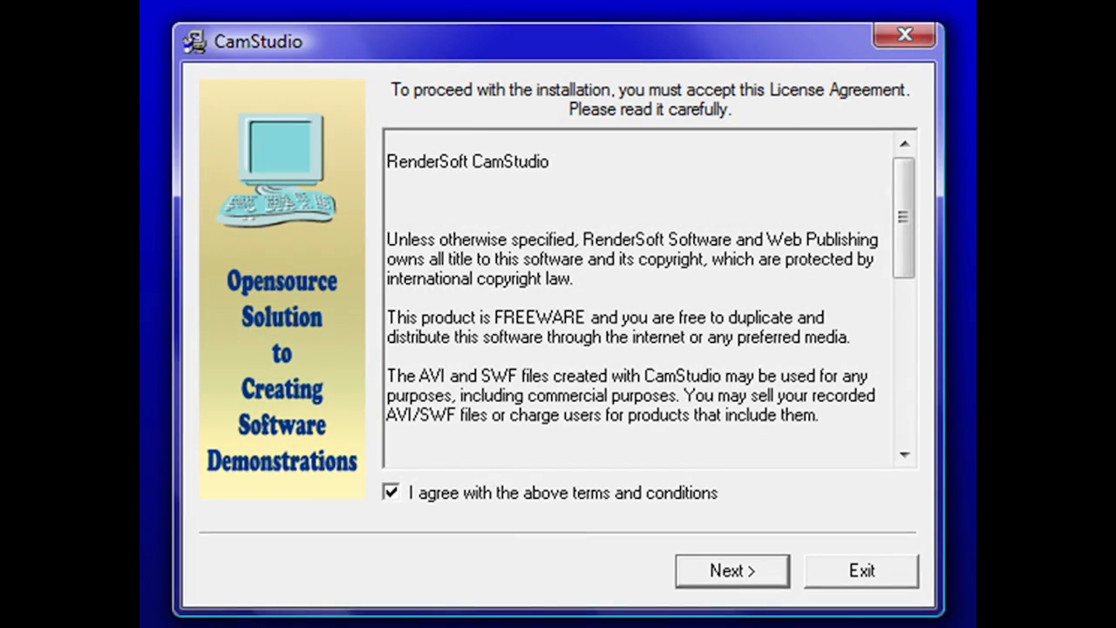
{"action": "left_click", "coordinate": [731, 568]}
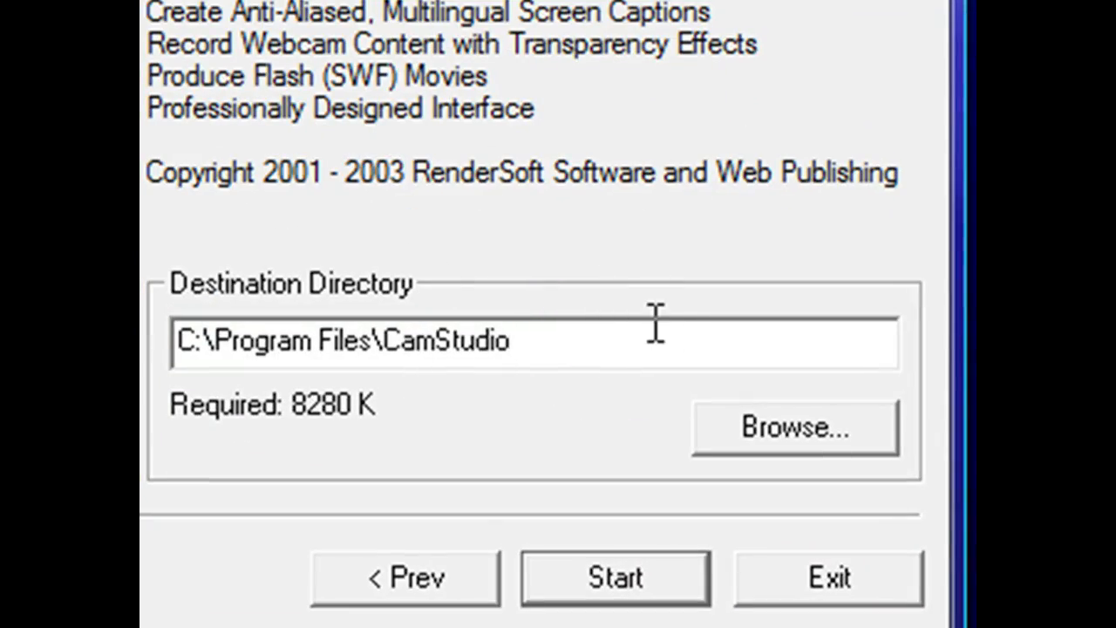
{"action": "left_click", "coordinate": [614, 577]}
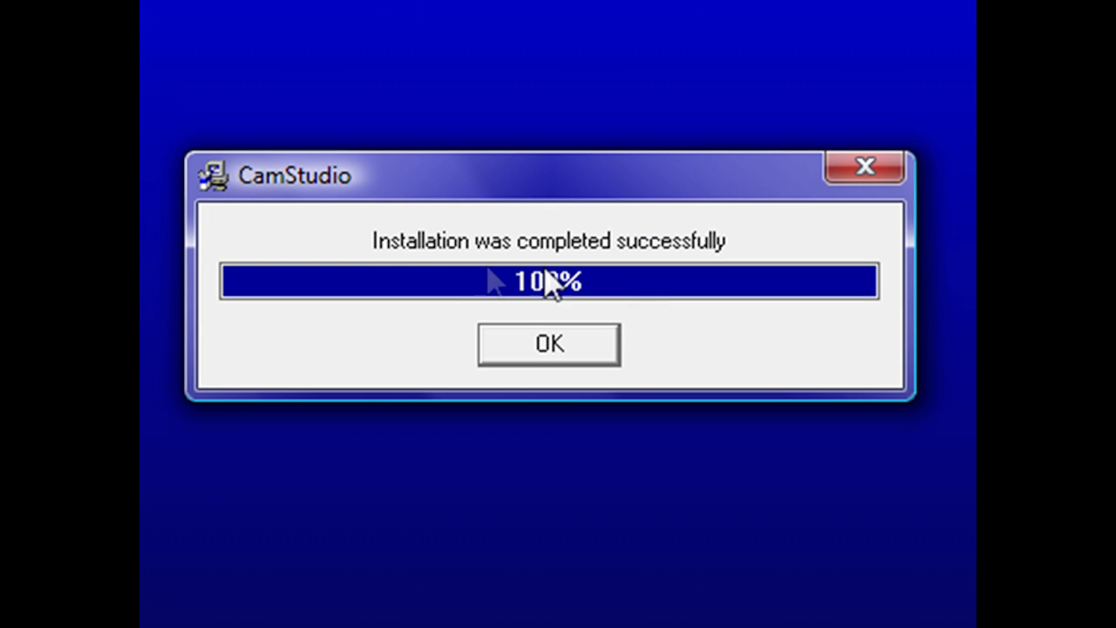
{"action": "mouse_move", "coordinate": [765, 288]}
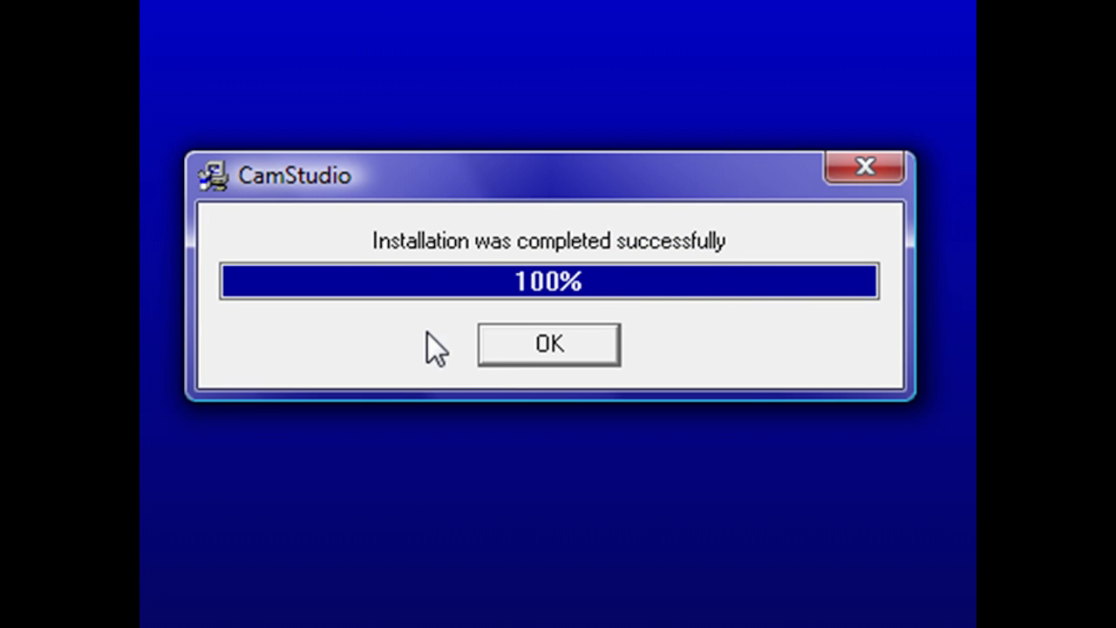
{"action": "mouse_move", "coordinate": [497, 332]}
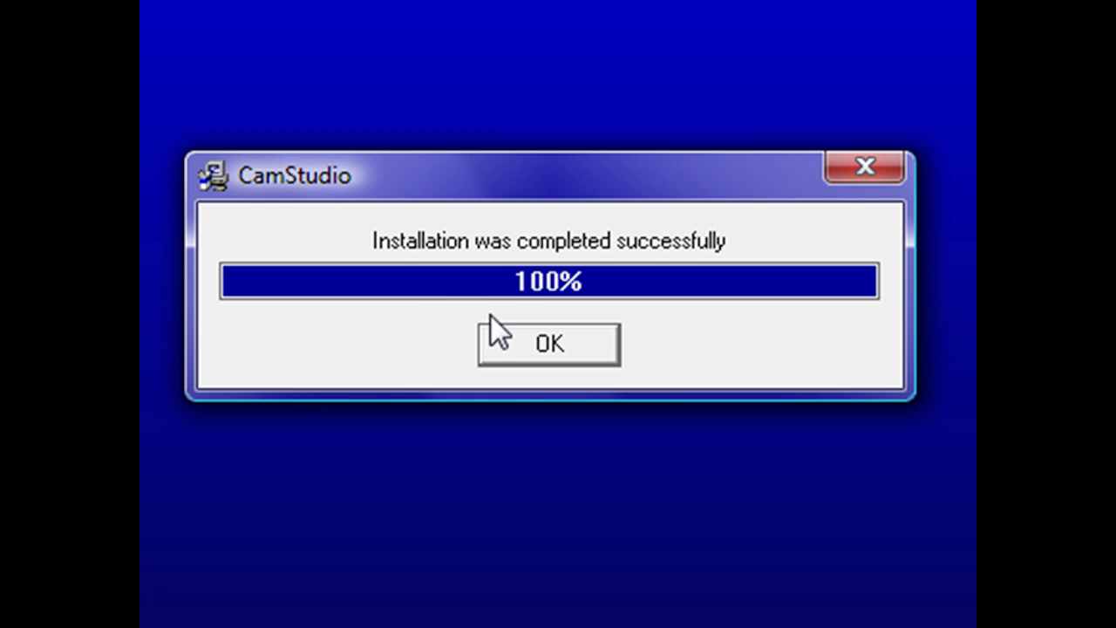
{"action": "left_click", "coordinate": [547, 342]}
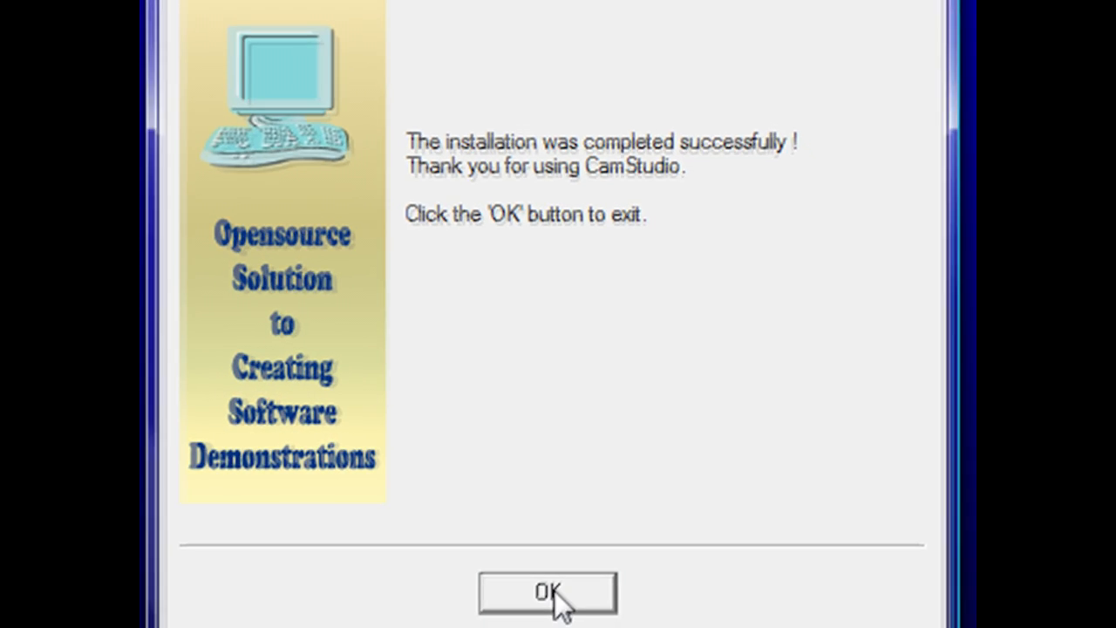
{"action": "left_click", "coordinate": [548, 593]}
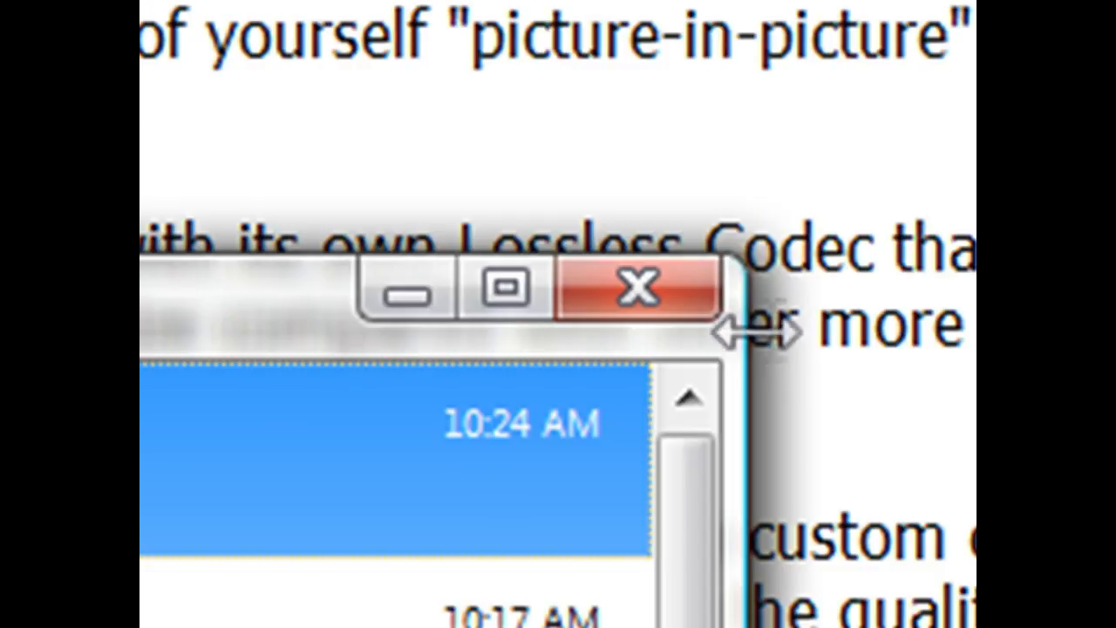
- Close the Firefox Downloads window to reveal the CamStudio desktop shortcut
{"action": "left_click", "coordinate": [642, 288]}
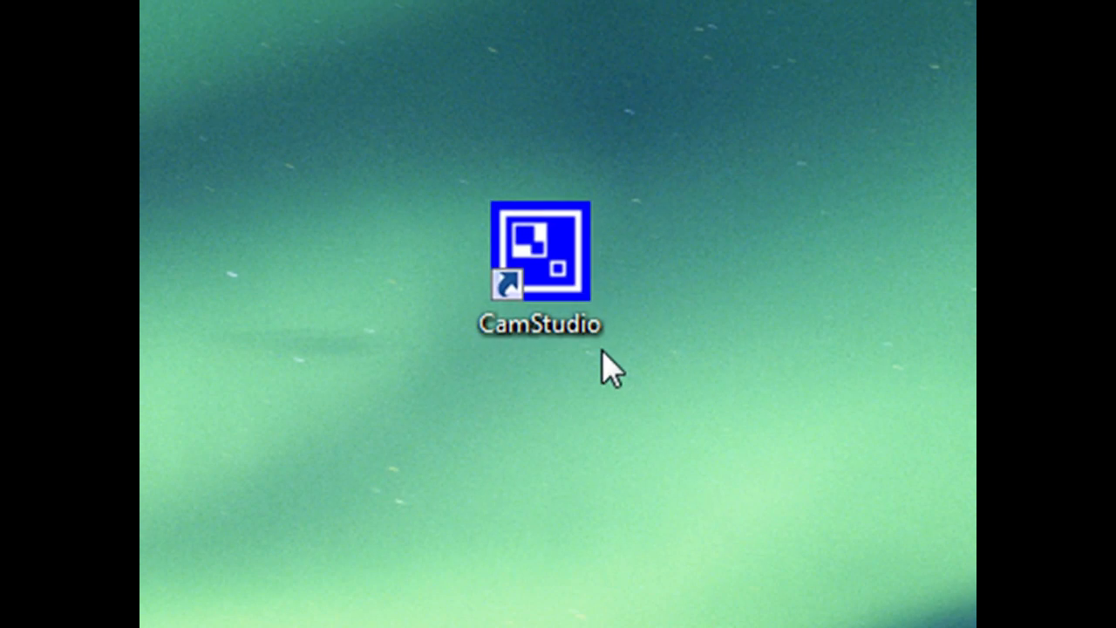
{"action": "mouse_move", "coordinate": [818, 506]}
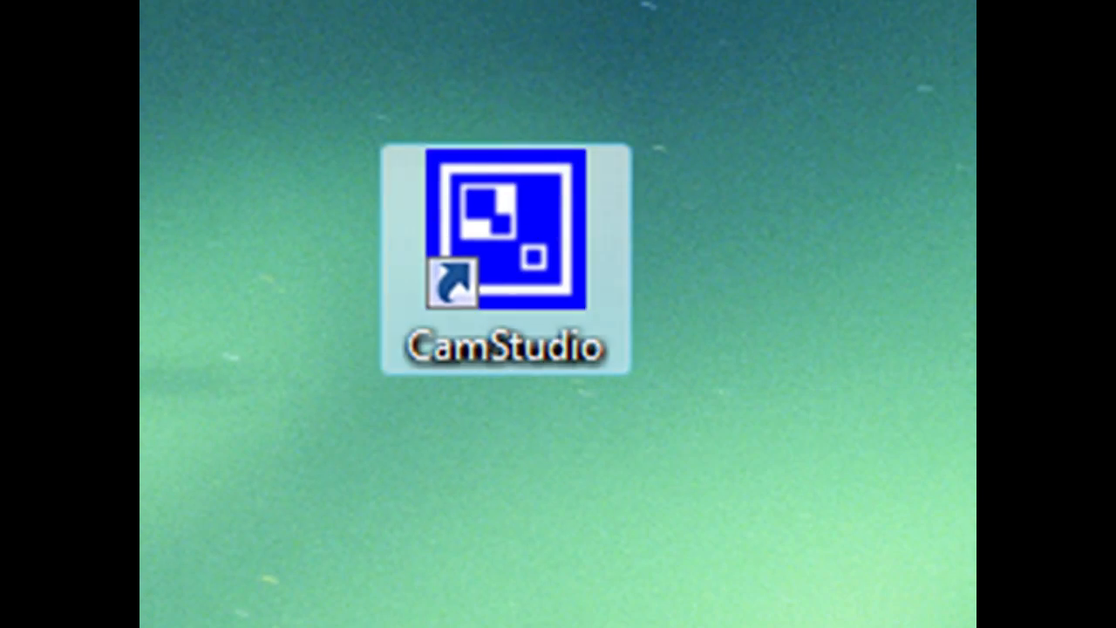
- Launch CamStudio from the desktop shortcut and briefly view its main window
{"action": "double_click", "coordinate": [504, 241]}
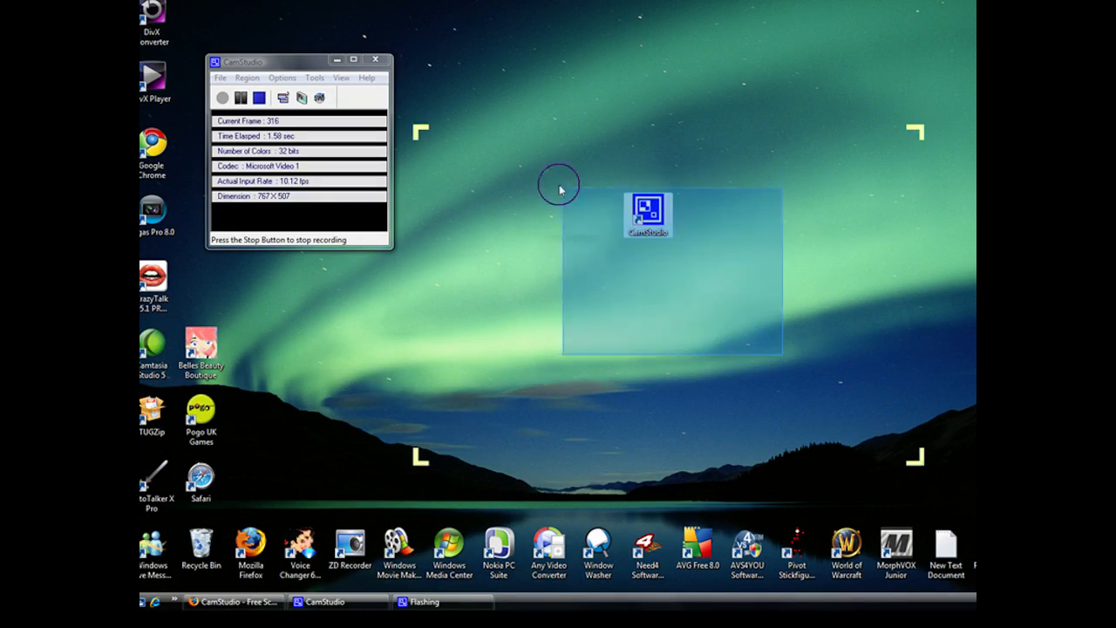
{"action": "left_click", "coordinate": [241, 98]}
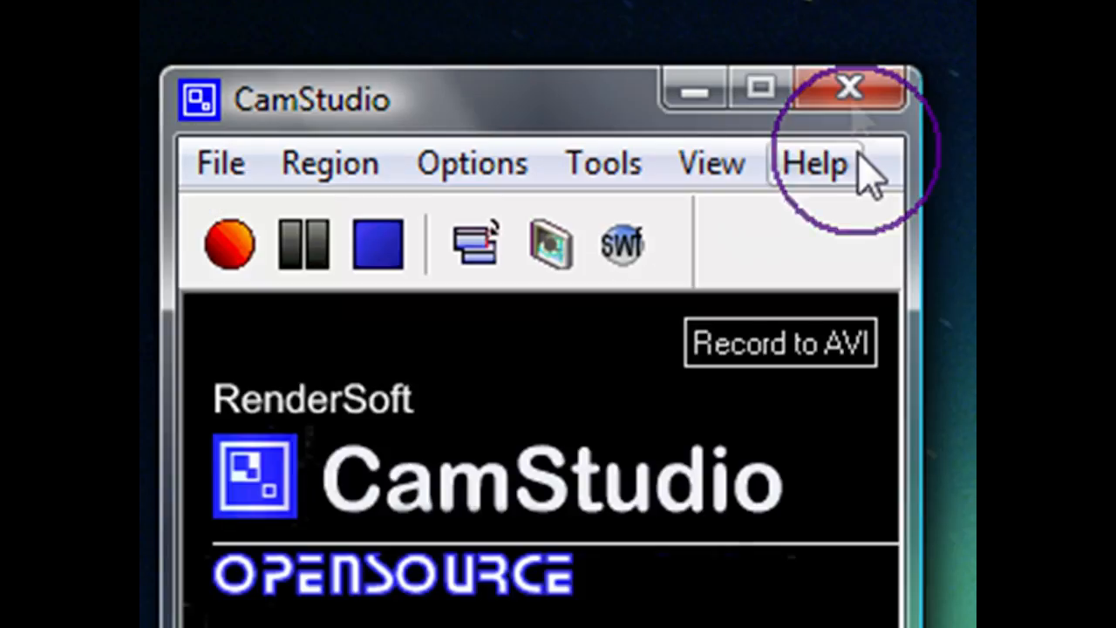
{"action": "left_click", "coordinate": [851, 87]}
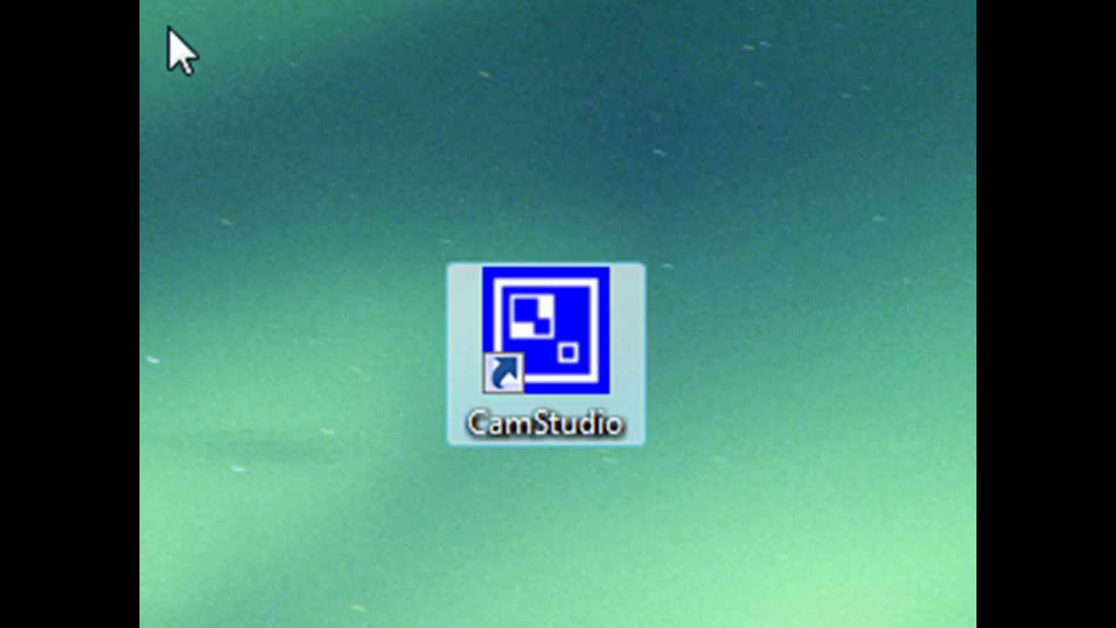